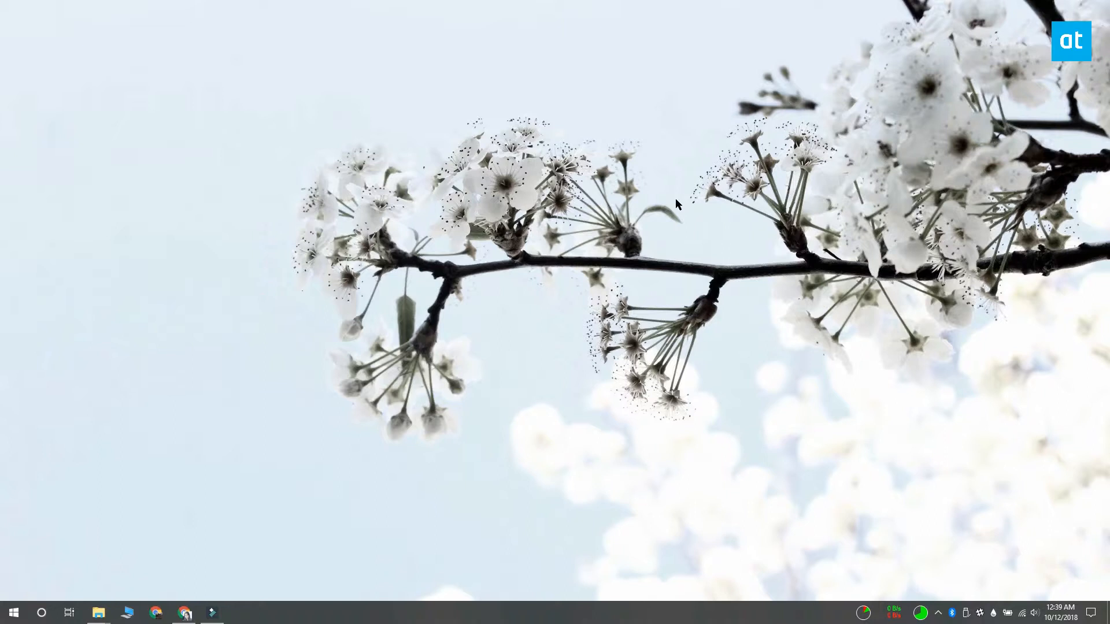
{"action": "mouse_move", "coordinate": [1024, 611]}
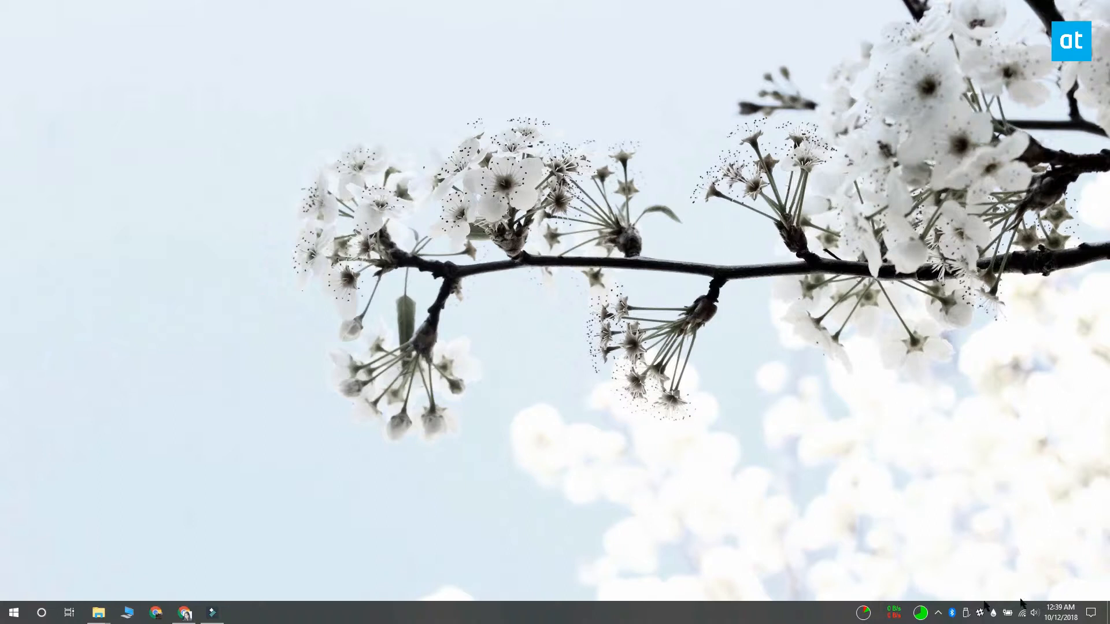
Step: Check the quick-settings panel, then bring up the Start menu
{"action": "left_click", "coordinate": [1092, 613]}
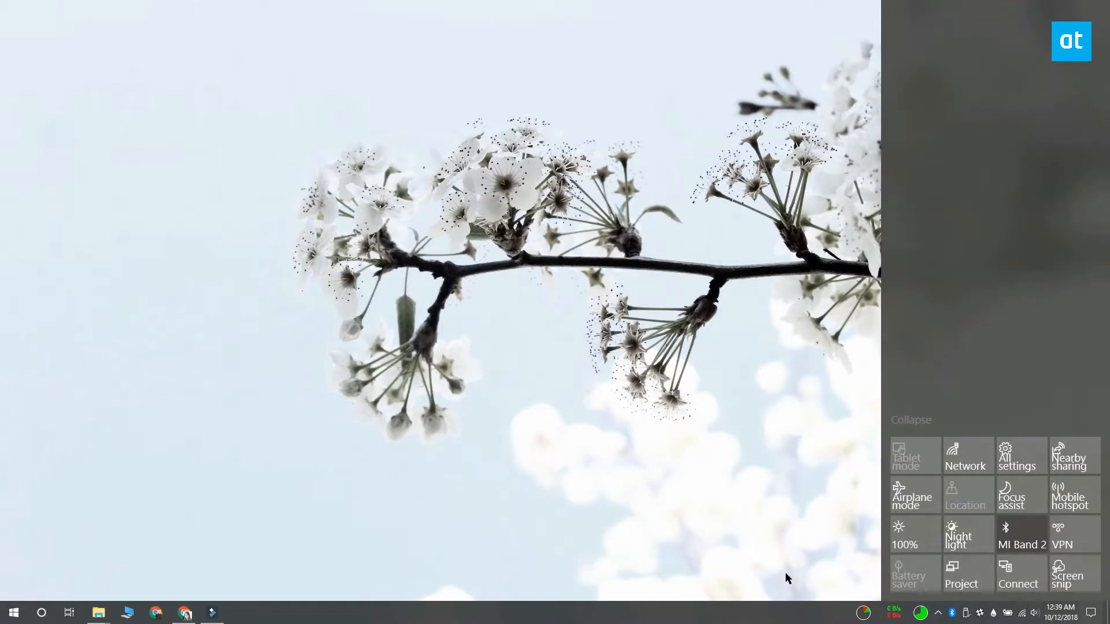
{"action": "mouse_move", "coordinate": [1005, 542]}
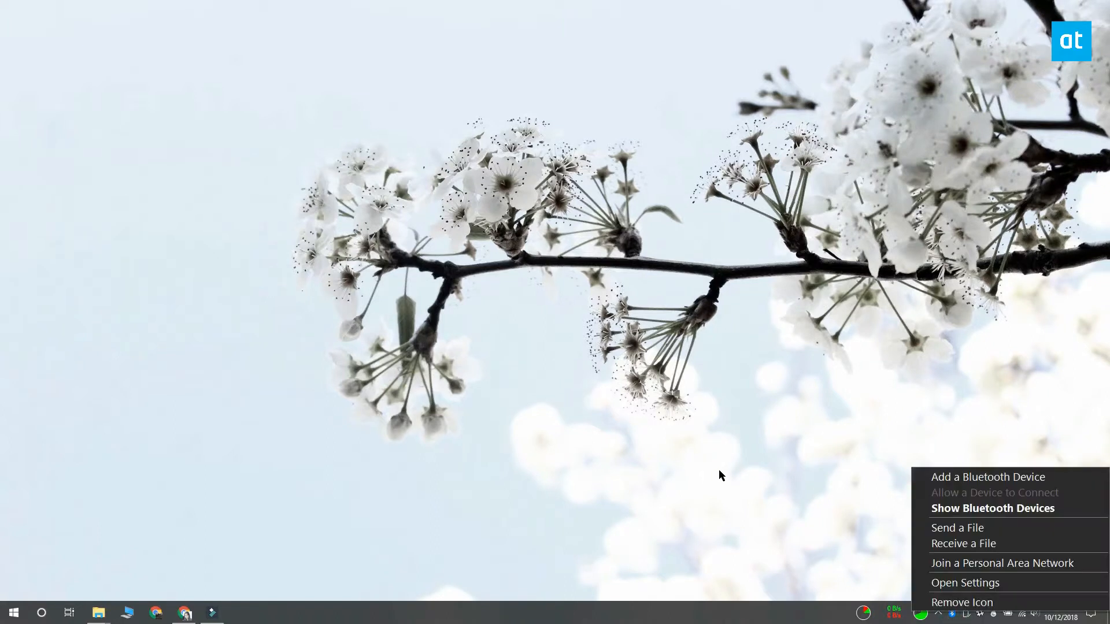
{"action": "left_click", "coordinate": [13, 612]}
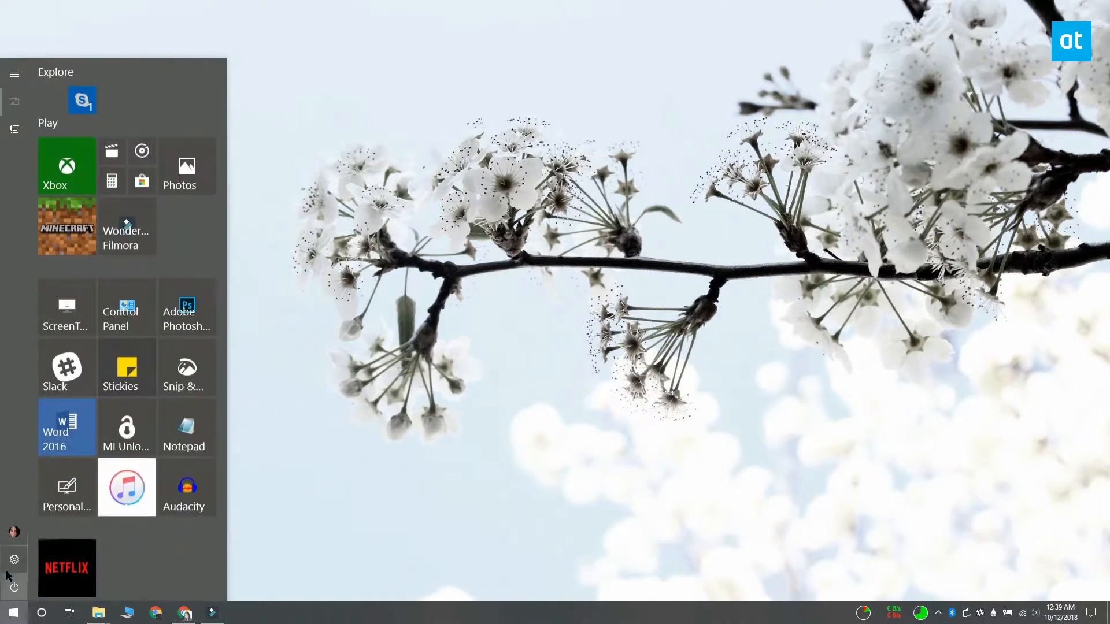
Step: Pair Mi Sports Bluetooth Earphones from Settings > Devices so they show connected under Audio
{"action": "left_click", "coordinate": [13, 557]}
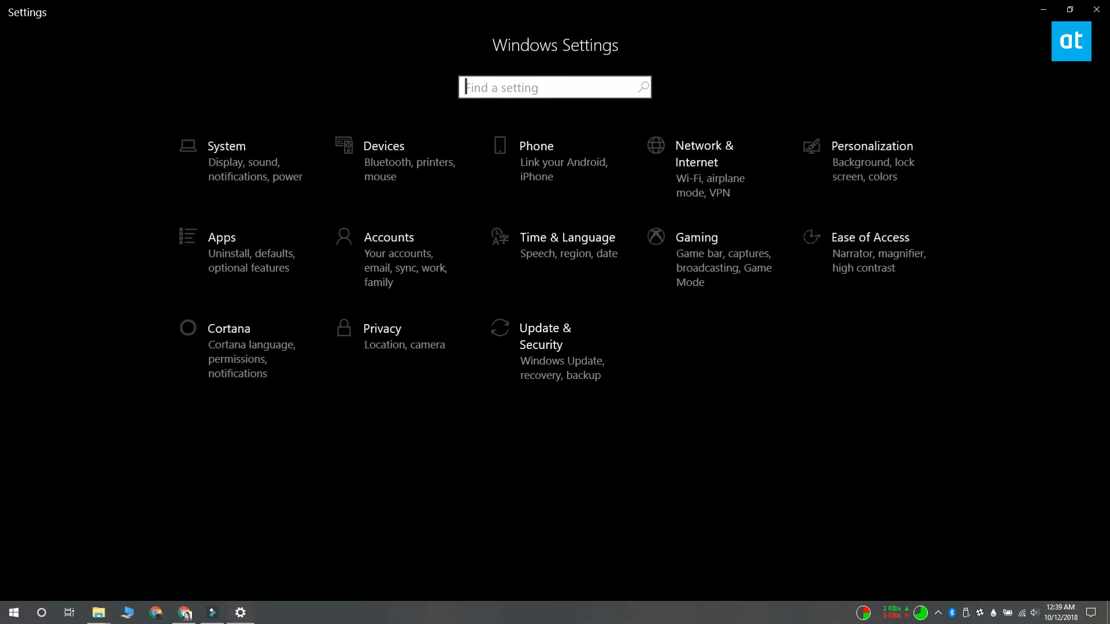
{"action": "left_click", "coordinate": [383, 146]}
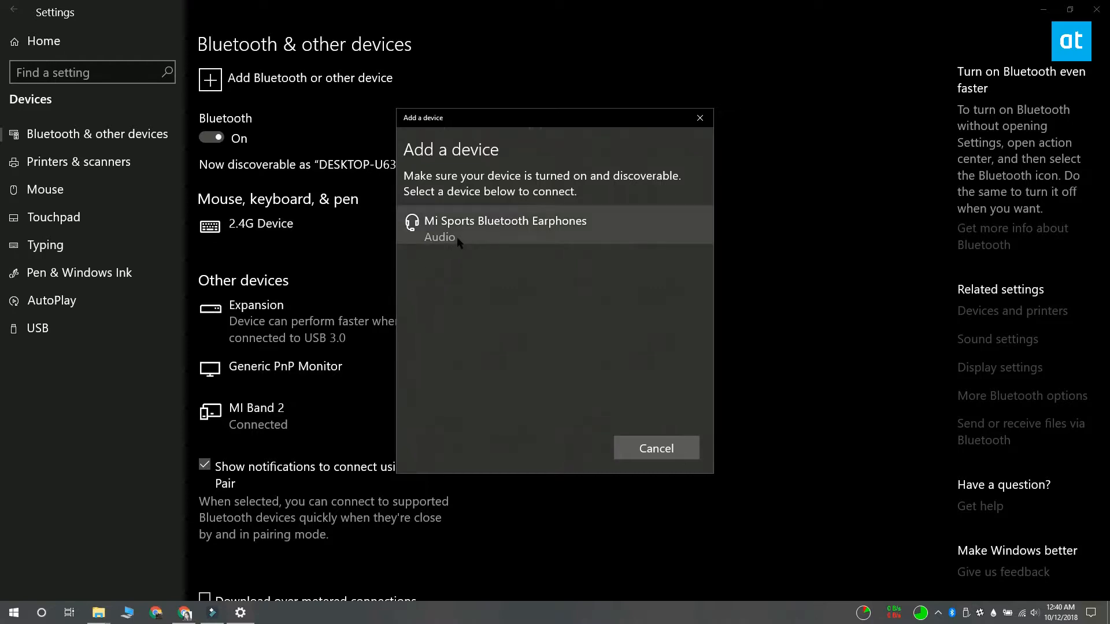
{"action": "left_click", "coordinate": [505, 227]}
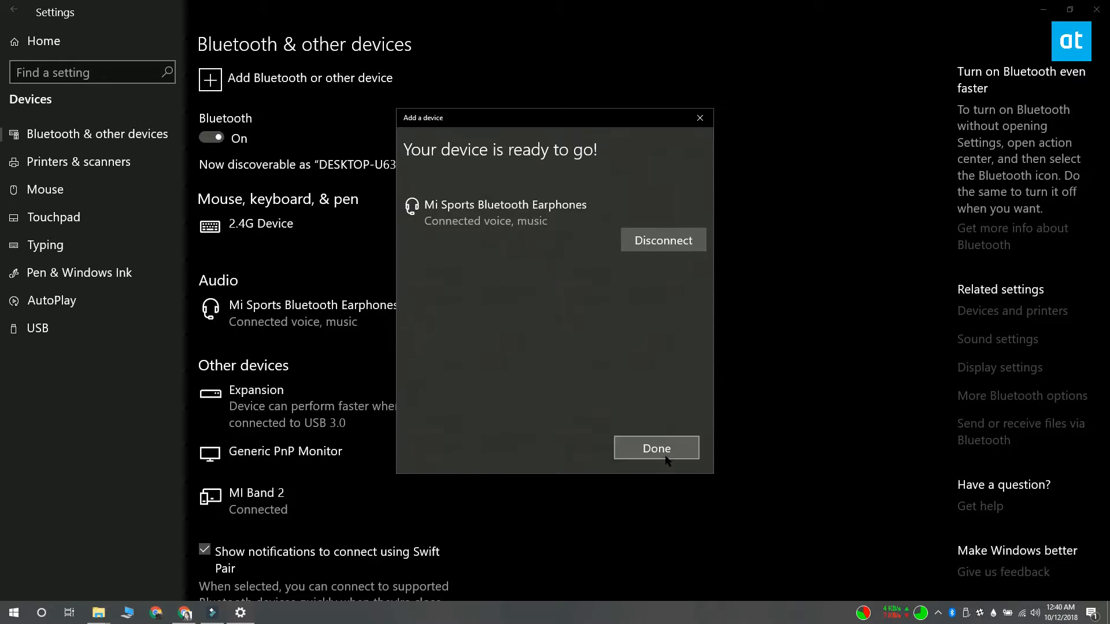
{"action": "left_click", "coordinate": [656, 448]}
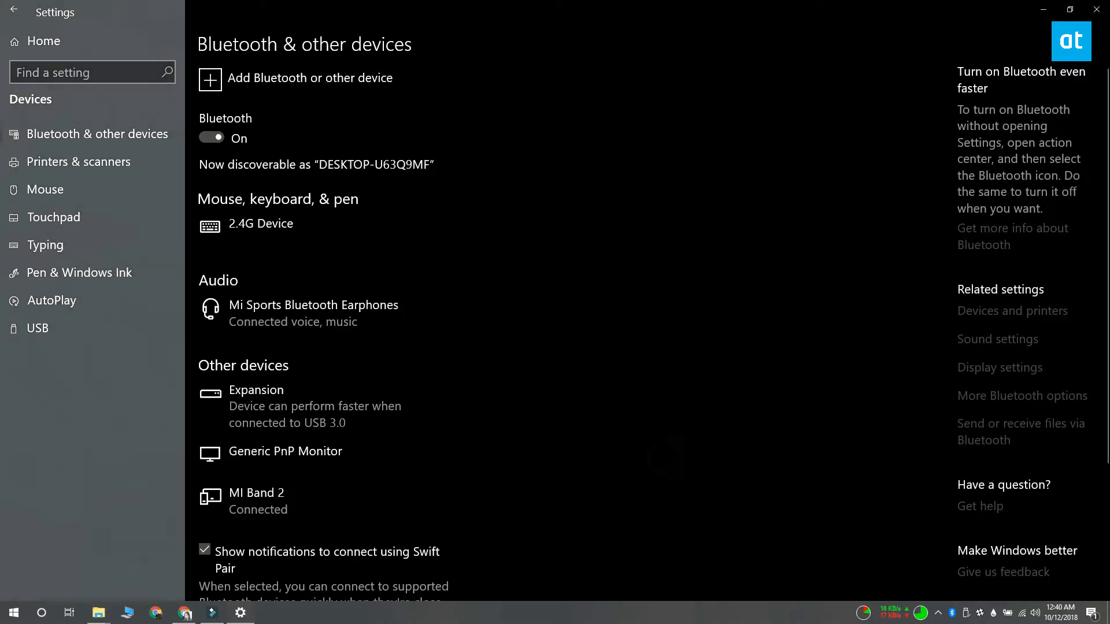
Step: Leave Settings and reach Devices and Printers via Control Panel's Hardware and Sound
{"action": "left_click", "coordinate": [1096, 10]}
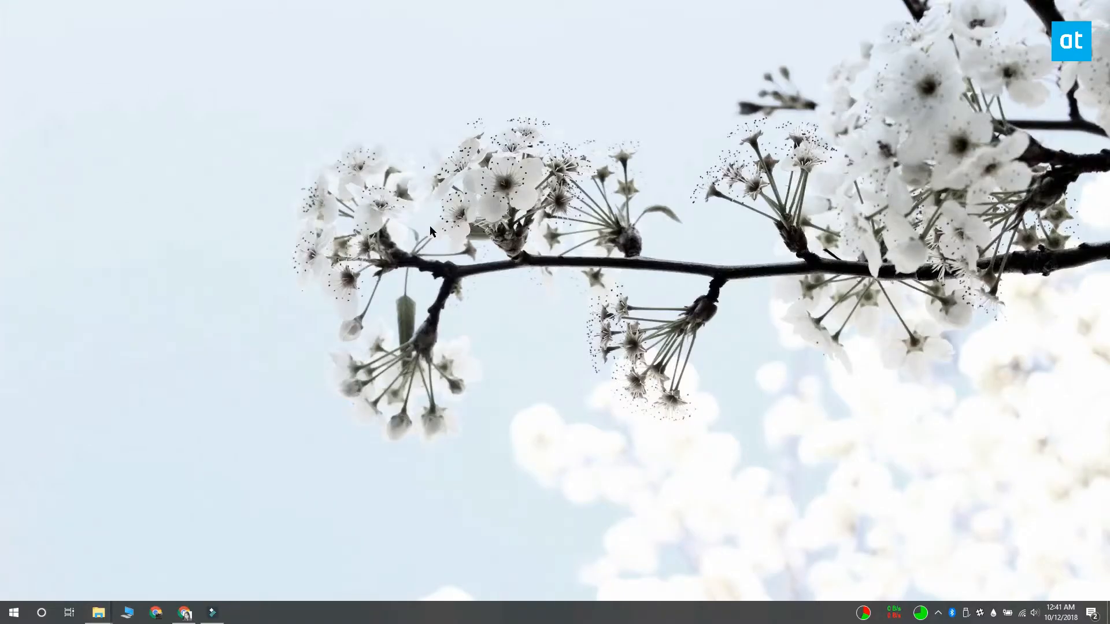
{"action": "left_click", "coordinate": [14, 612]}
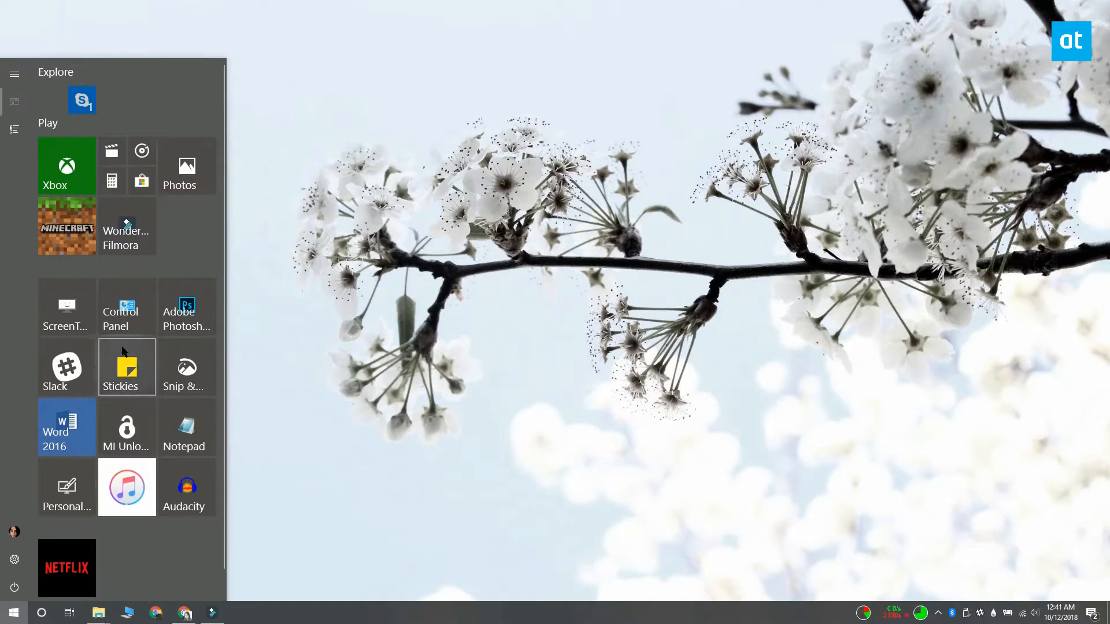
{"action": "left_click", "coordinate": [127, 307]}
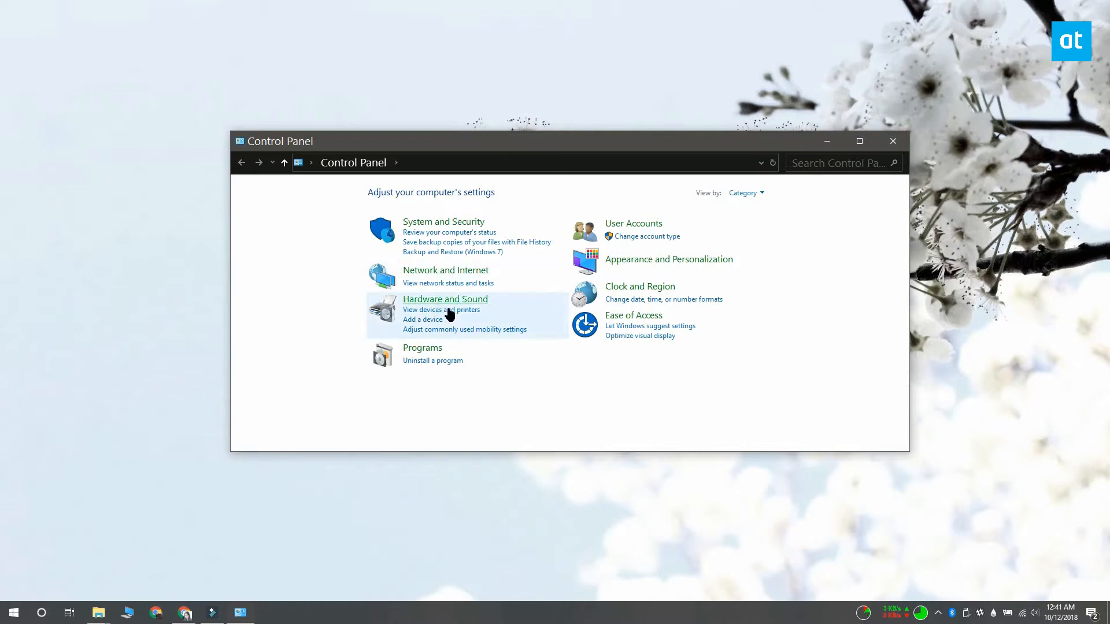
{"action": "left_click", "coordinate": [445, 299]}
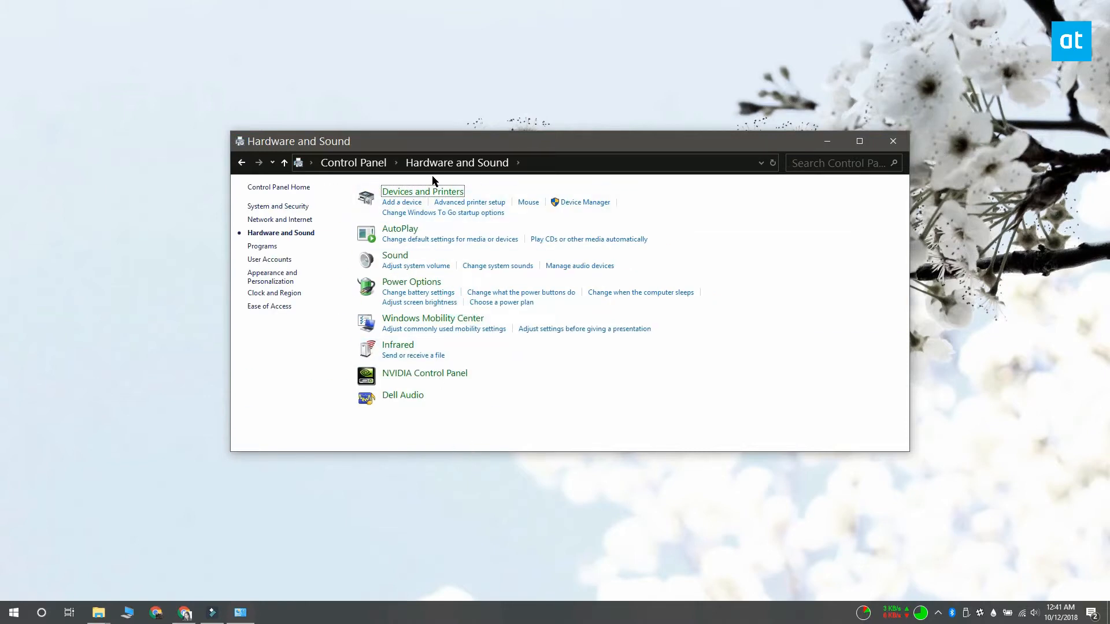
{"action": "left_click", "coordinate": [423, 191]}
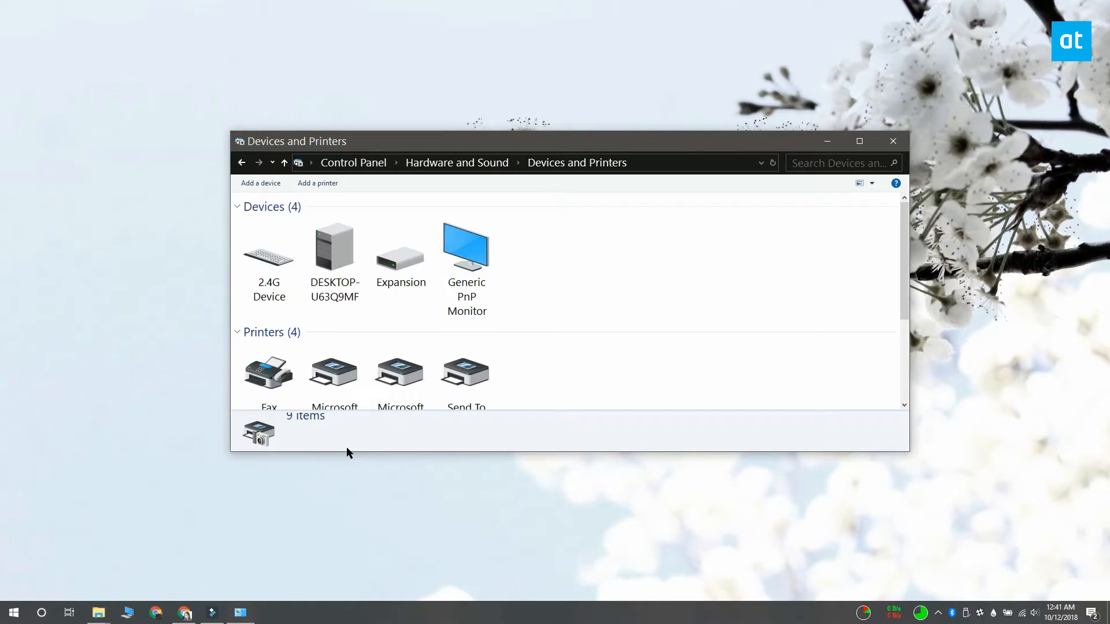
{"action": "mouse_move", "coordinate": [273, 190]}
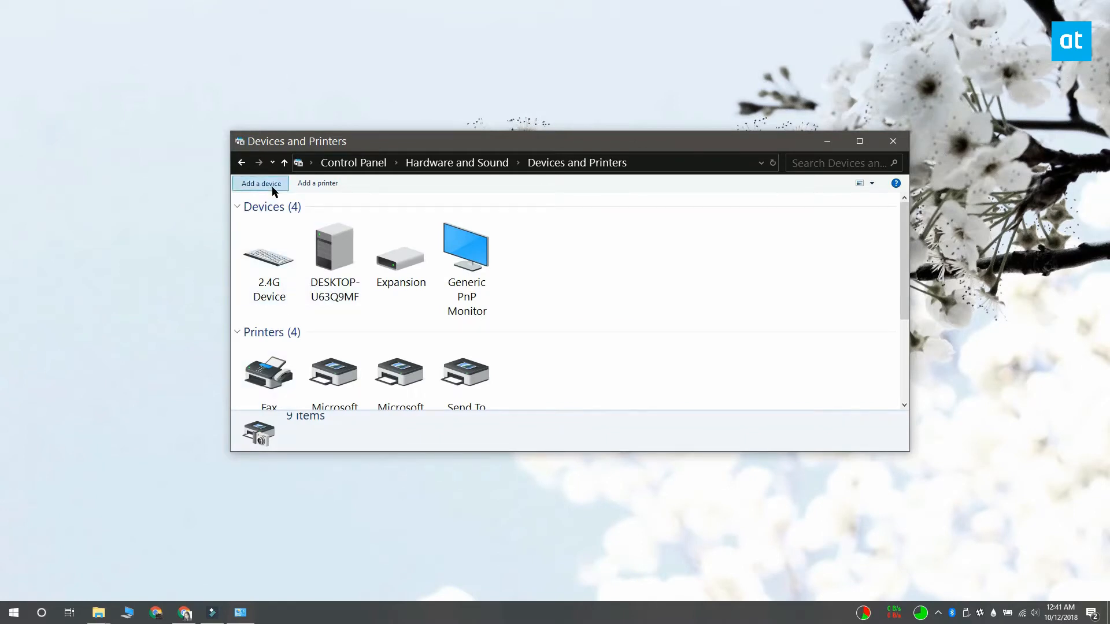
Step: Add Mi Sports Bluetooth Earphones through the Add a device wizard and let setup install them
{"action": "left_click", "coordinate": [260, 183]}
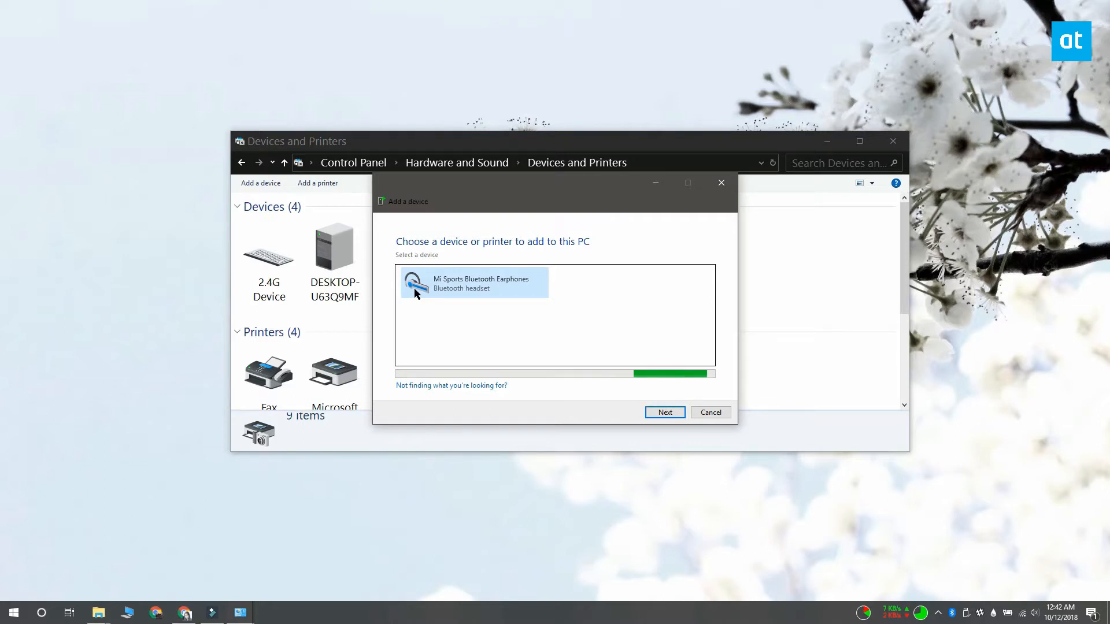
{"action": "left_click", "coordinate": [665, 413]}
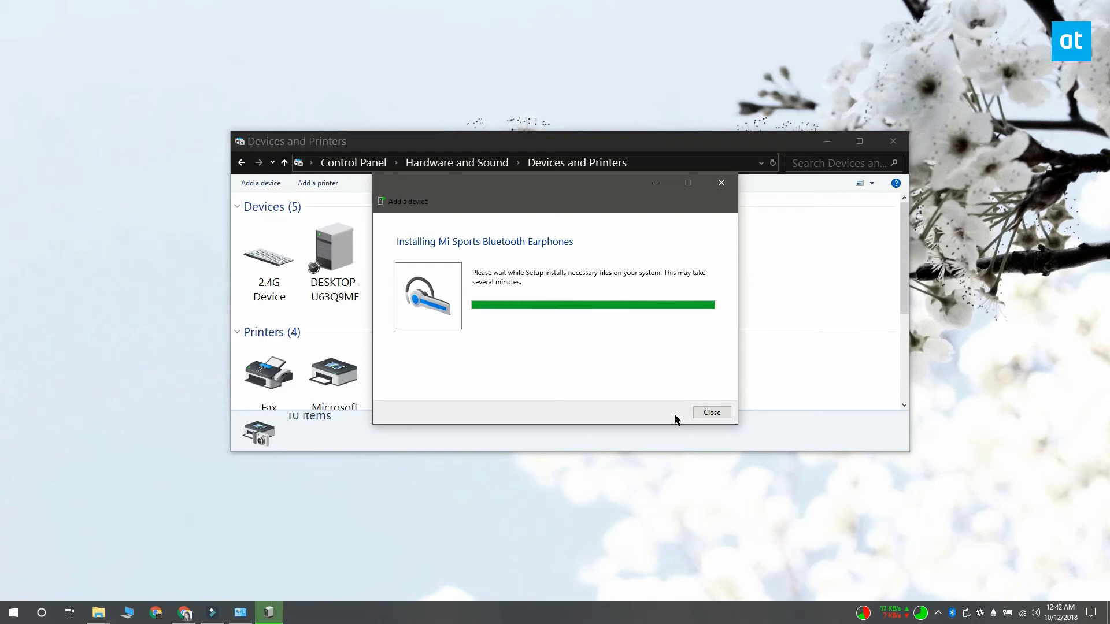
Step: Close the installer so Mi Sports Bluetooth Earphones show among the five devices
{"action": "left_click", "coordinate": [712, 412]}
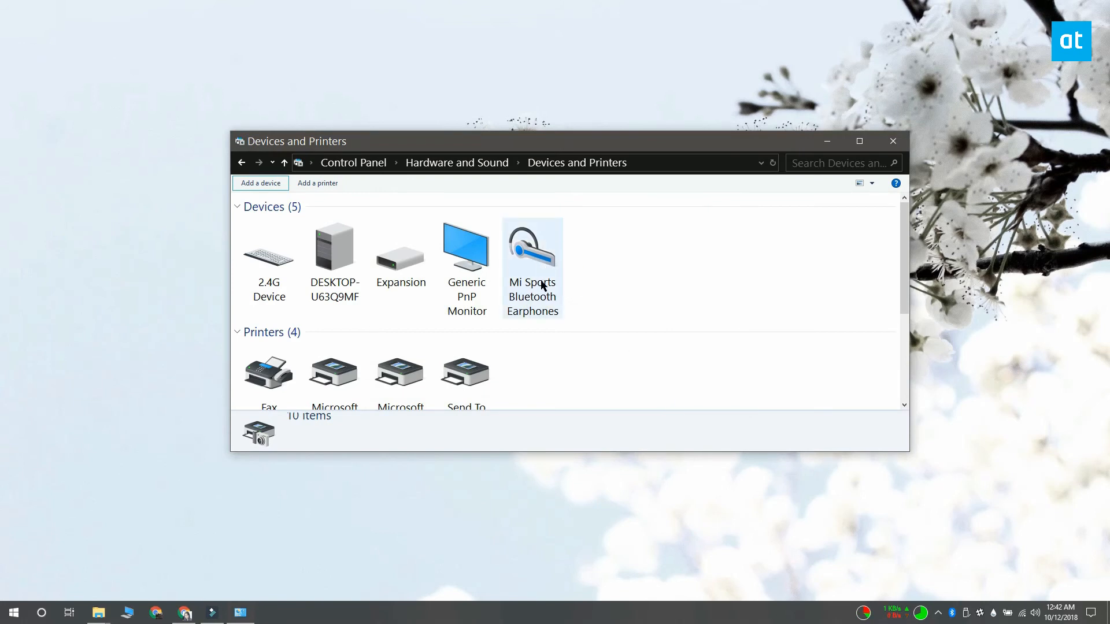
{"action": "mouse_move", "coordinate": [883, 195]}
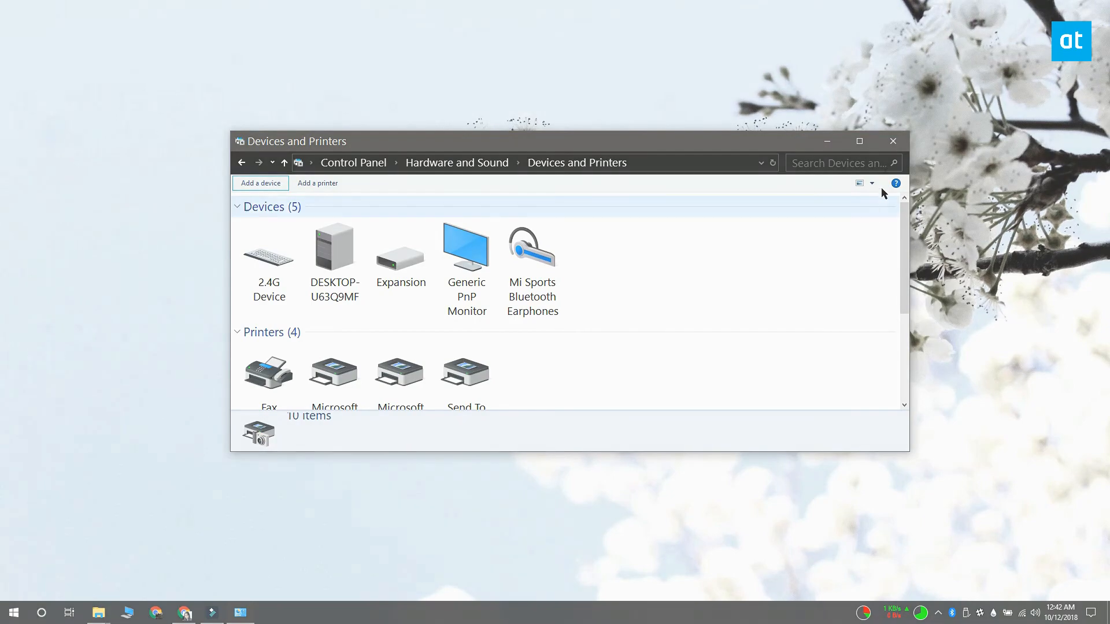